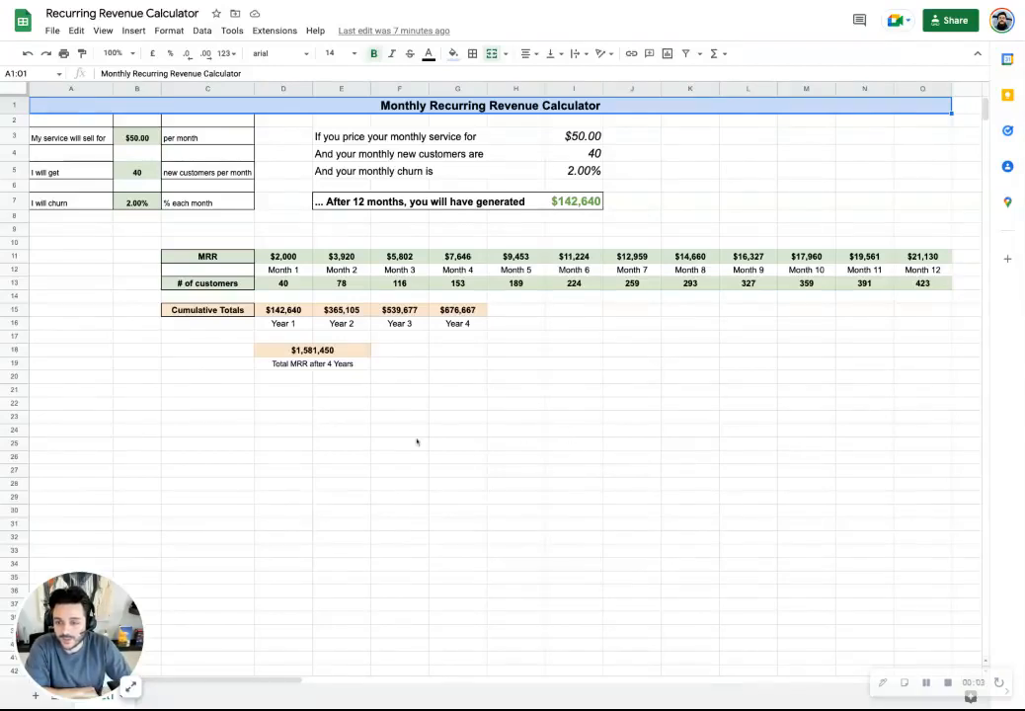
Select the calculator input area in the Recurring Revenue sheet
{"action": "left_click", "coordinate": [515, 456]}
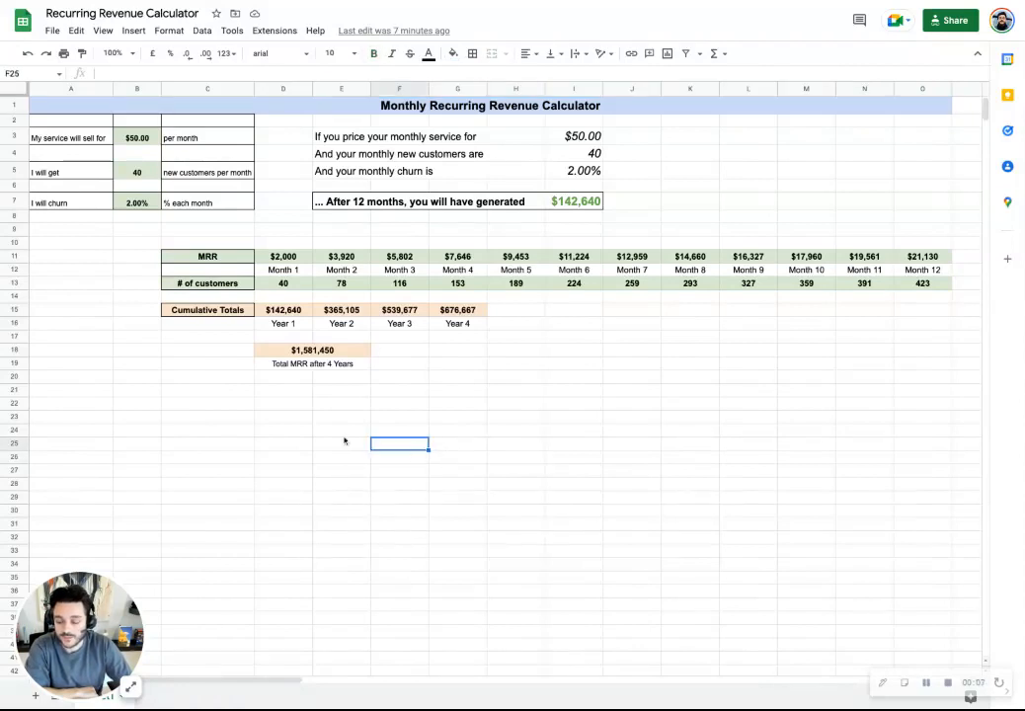
{"action": "mouse_move", "coordinate": [344, 443]}
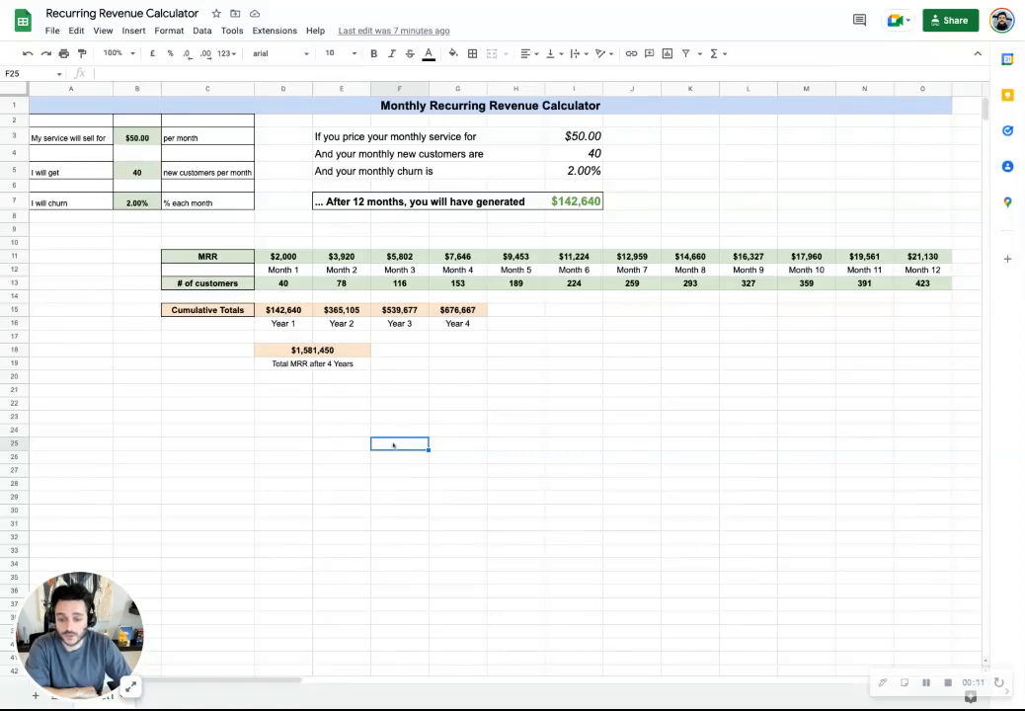
{"action": "left_click", "coordinate": [340, 431]}
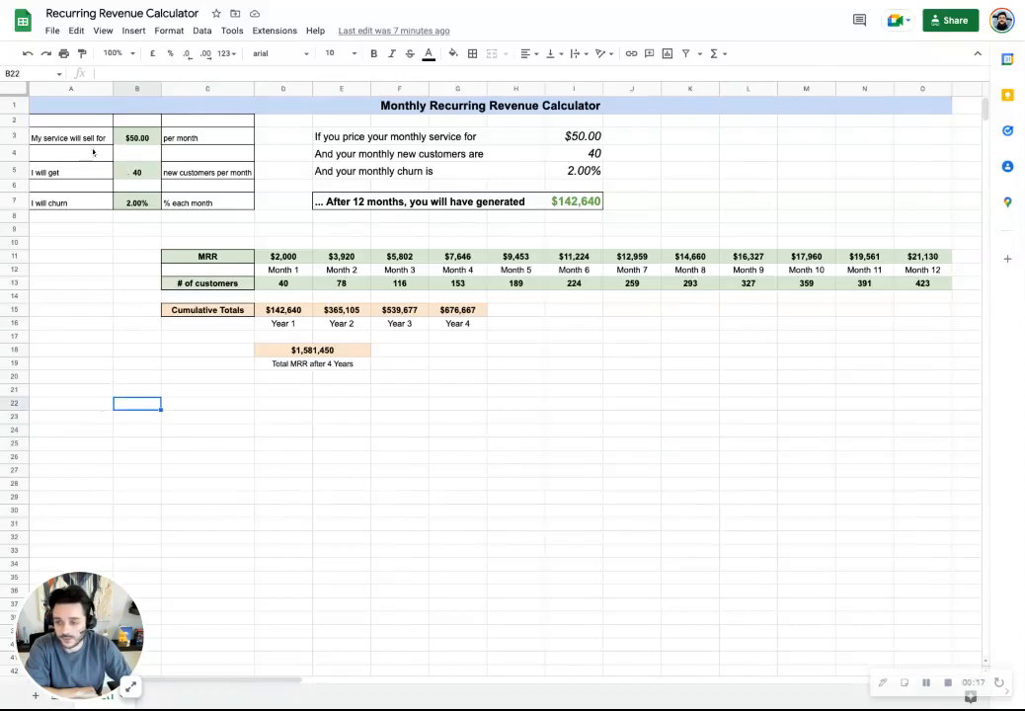
{"action": "left_click", "coordinate": [71, 201]}
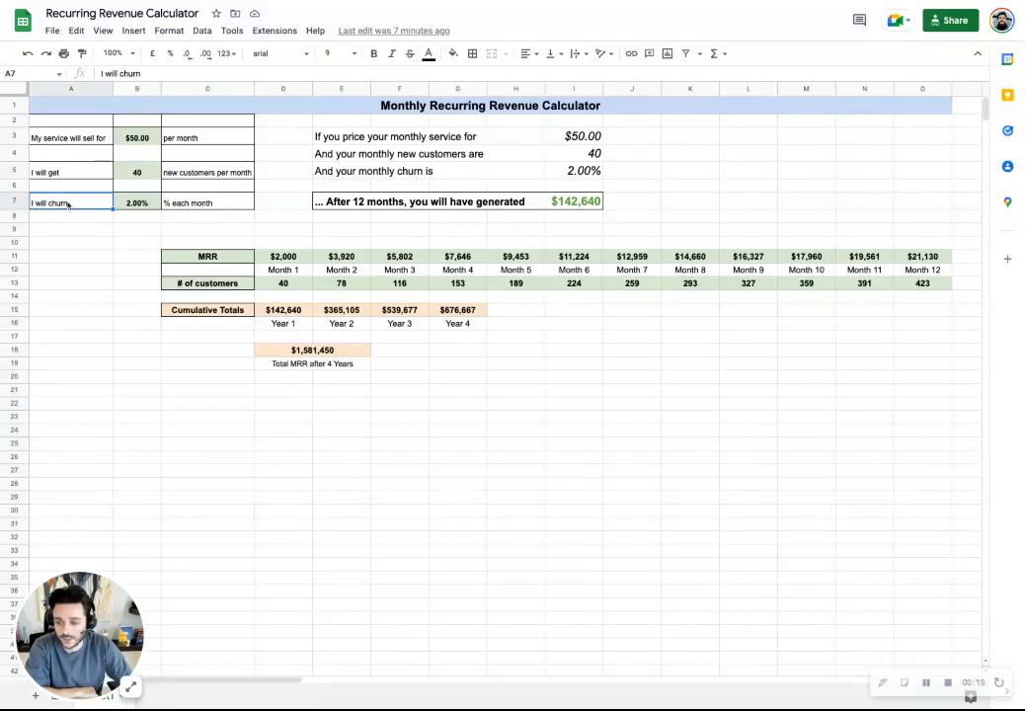
{"action": "left_click", "coordinate": [207, 229]}
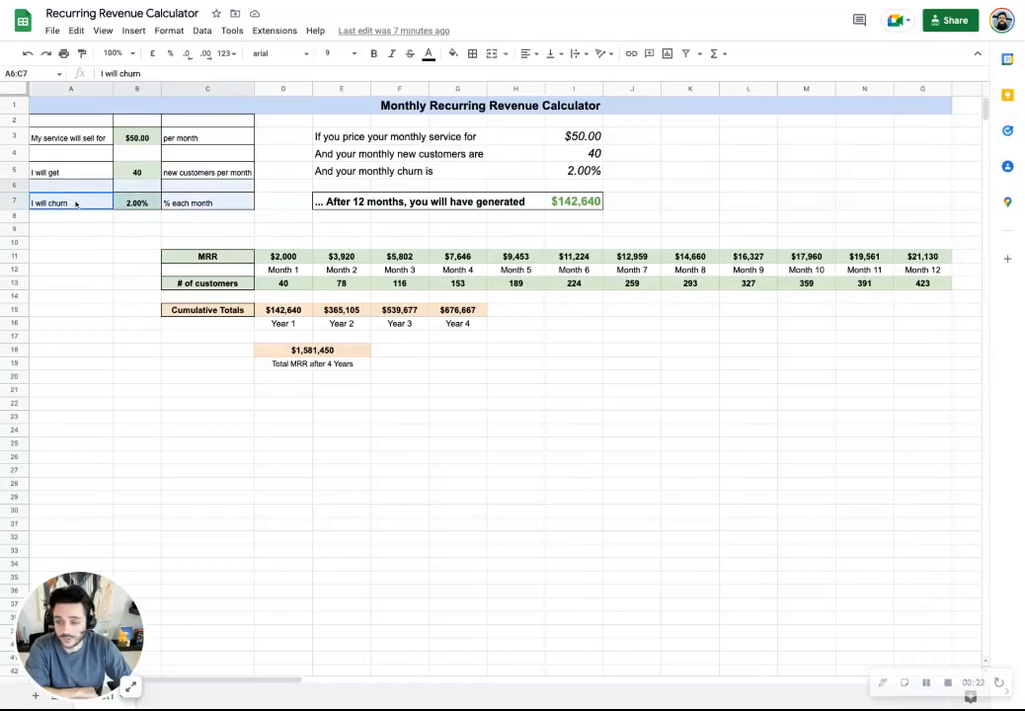
Set the monthly service price input to $30, recalculating MRR
{"action": "left_click", "coordinate": [137, 240]}
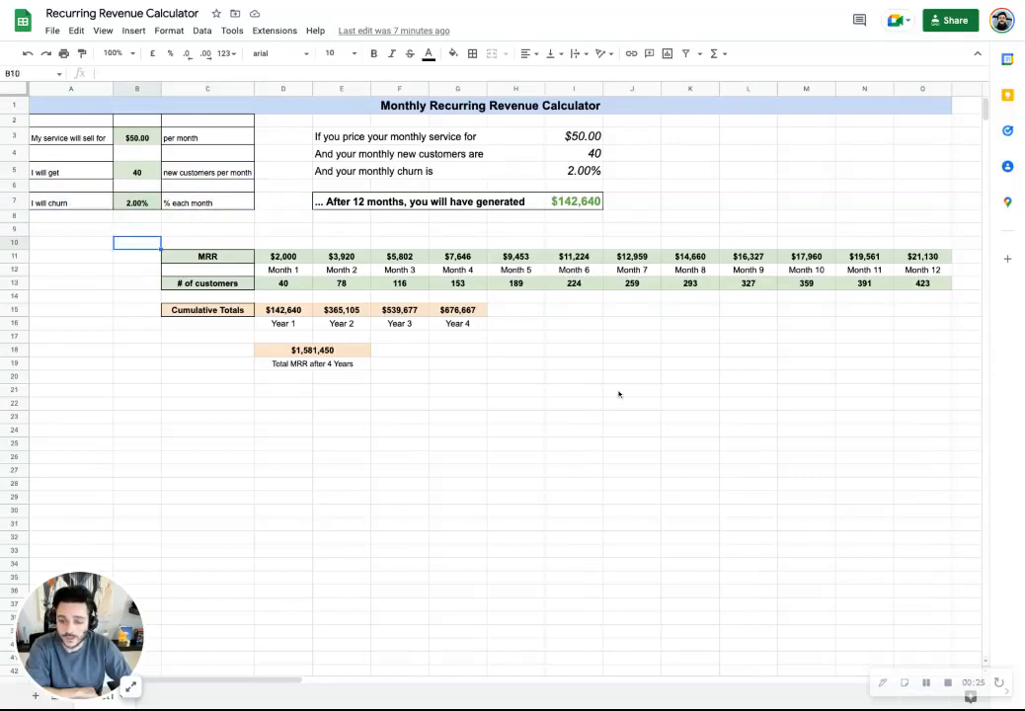
{"action": "left_click", "coordinate": [632, 389]}
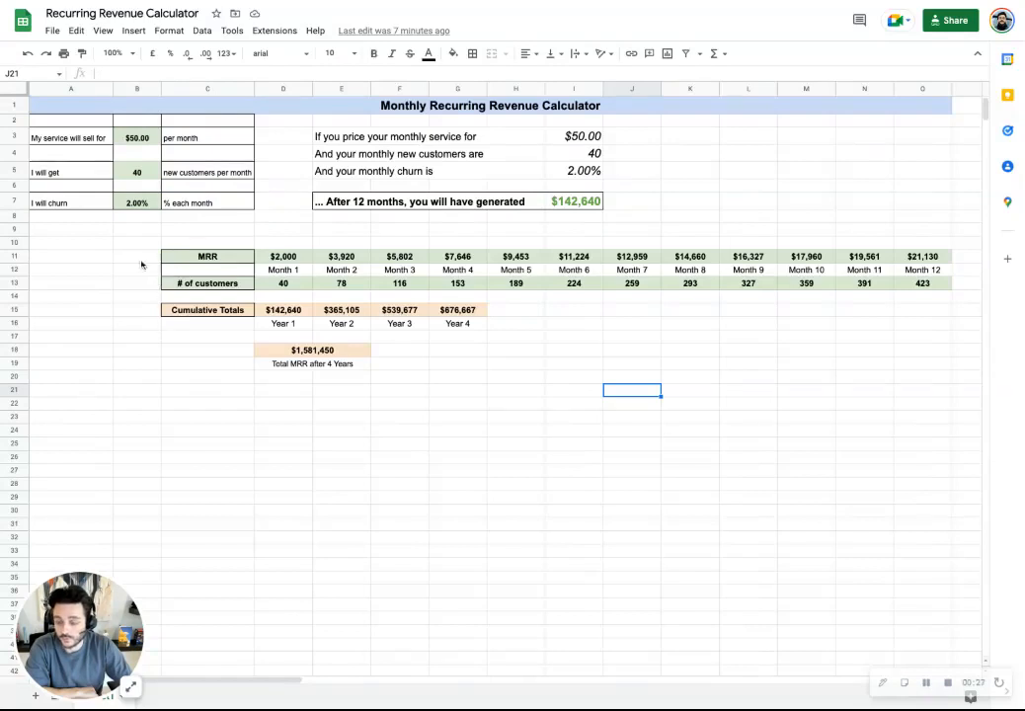
{"action": "mouse_move", "coordinate": [423, 421]}
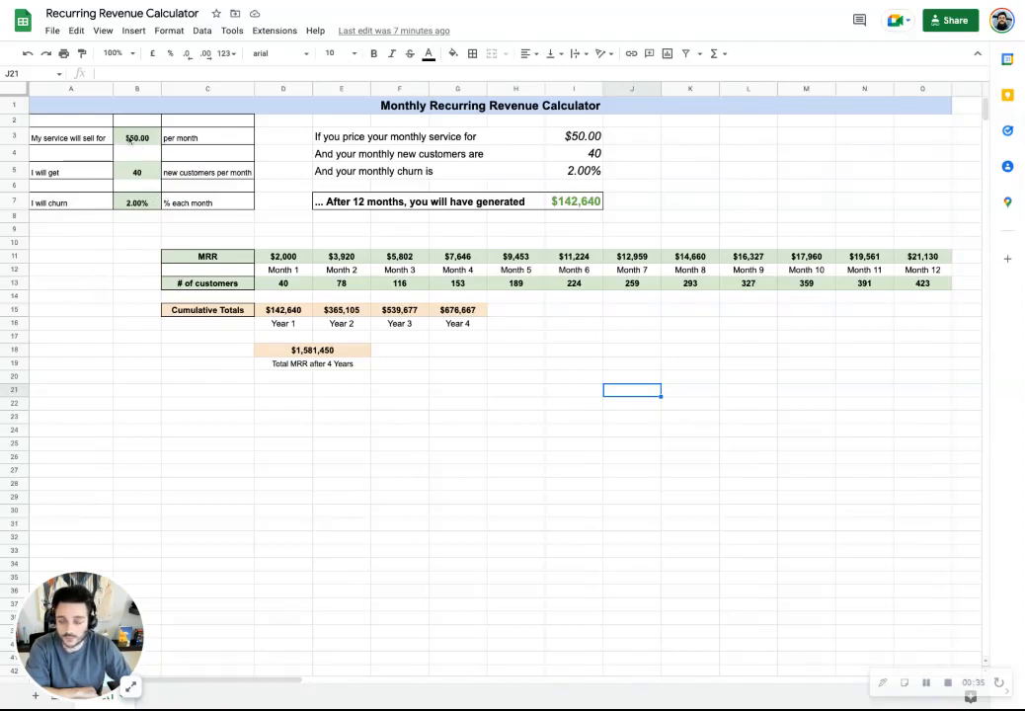
{"action": "left_click", "coordinate": [138, 139]}
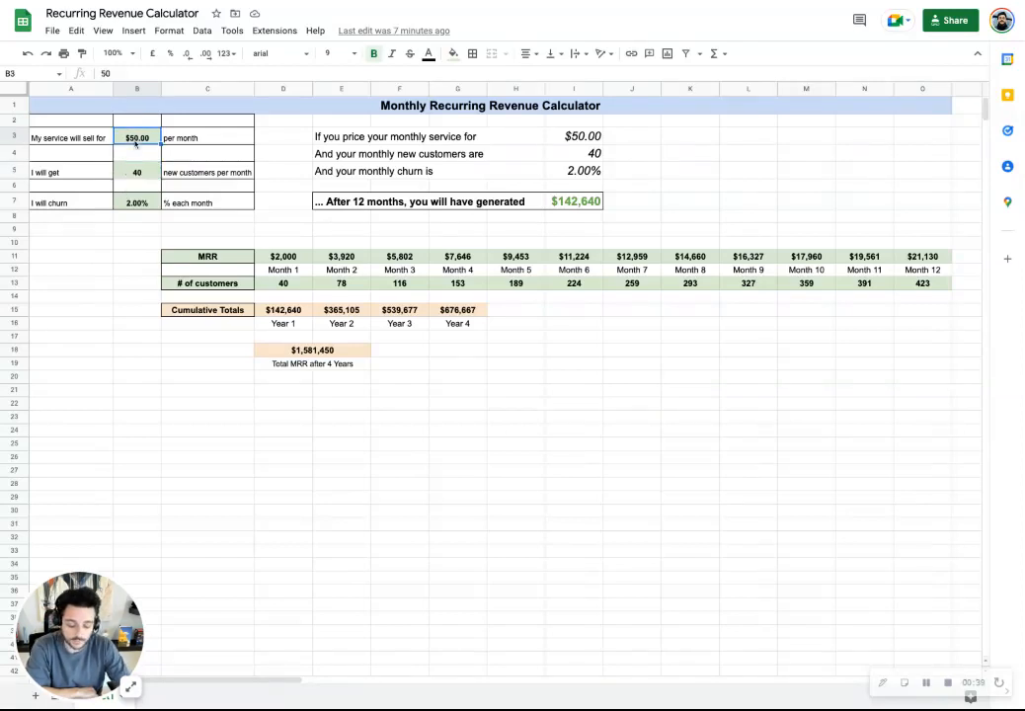
{"action": "type", "text": "30"}
{"action": "left_click", "coordinate": [138, 172]}
{"action": "type", "text": "50"}
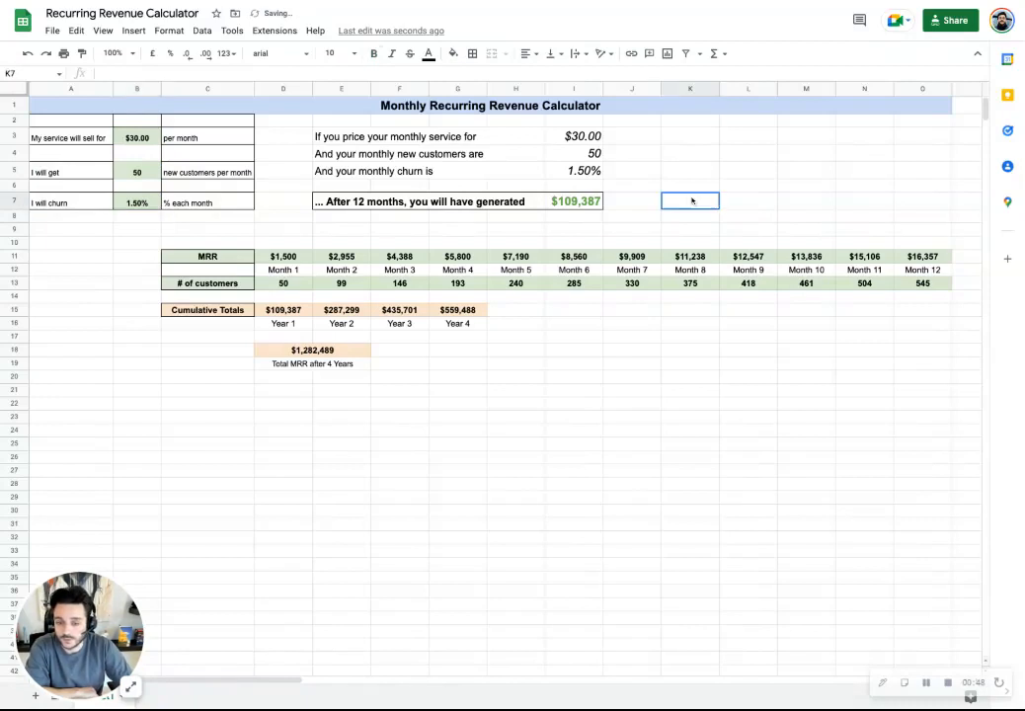
{"action": "left_click", "coordinate": [284, 256]}
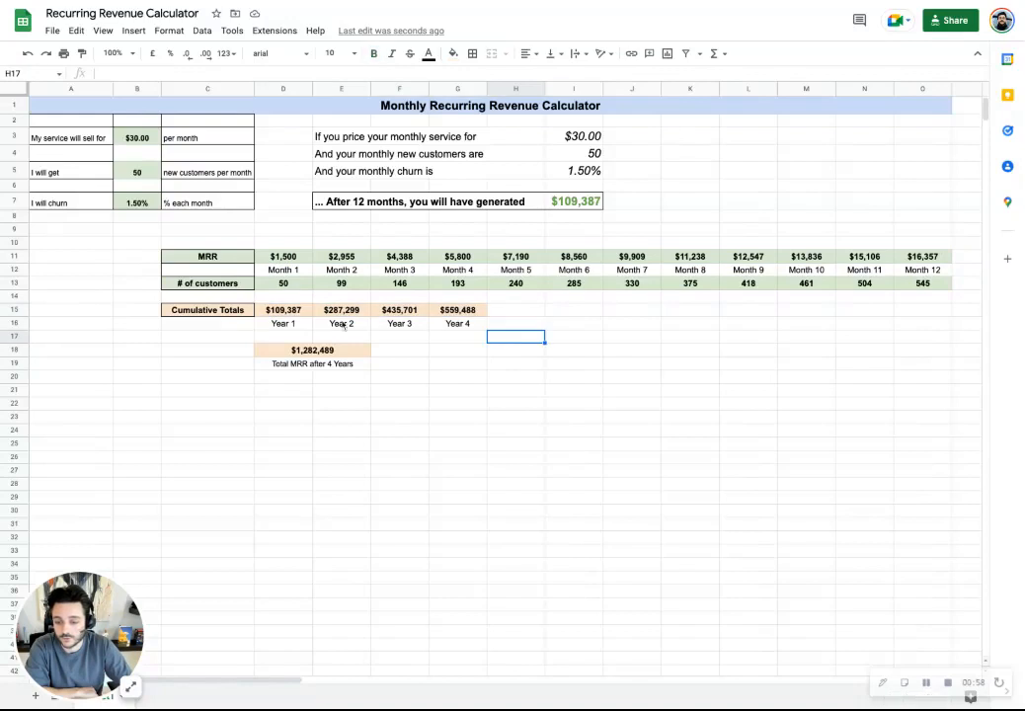
{"action": "mouse_move", "coordinate": [494, 446]}
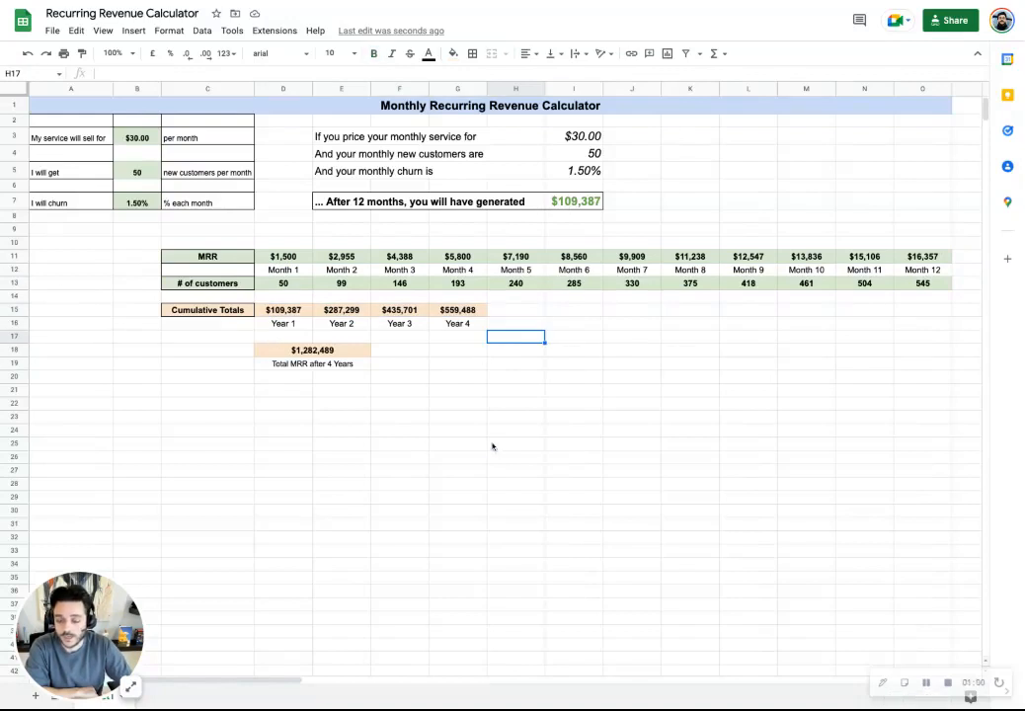